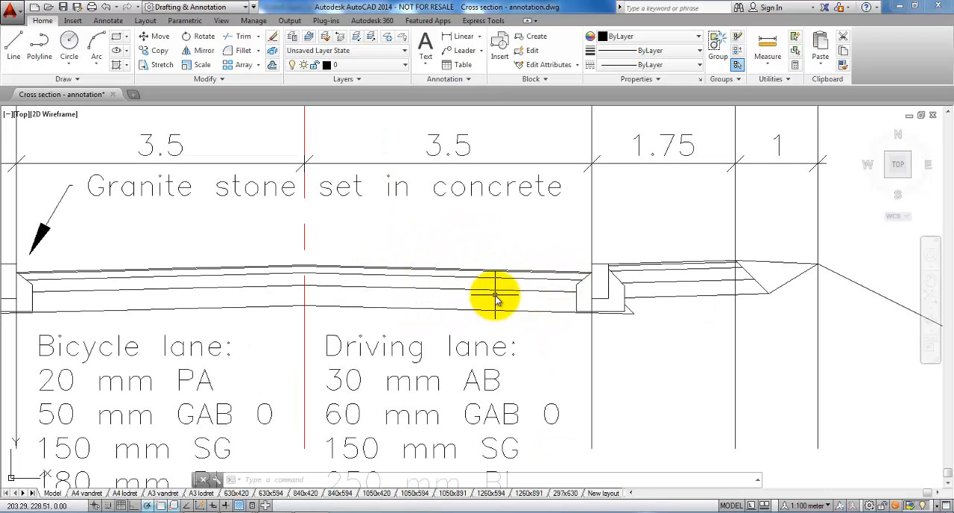
mouse_move(226, 286)
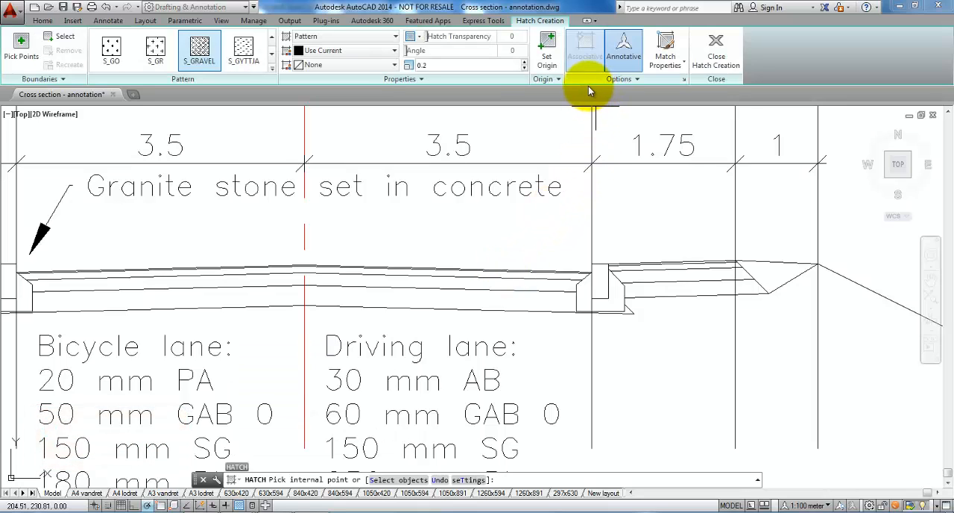
mouse_move(682, 80)
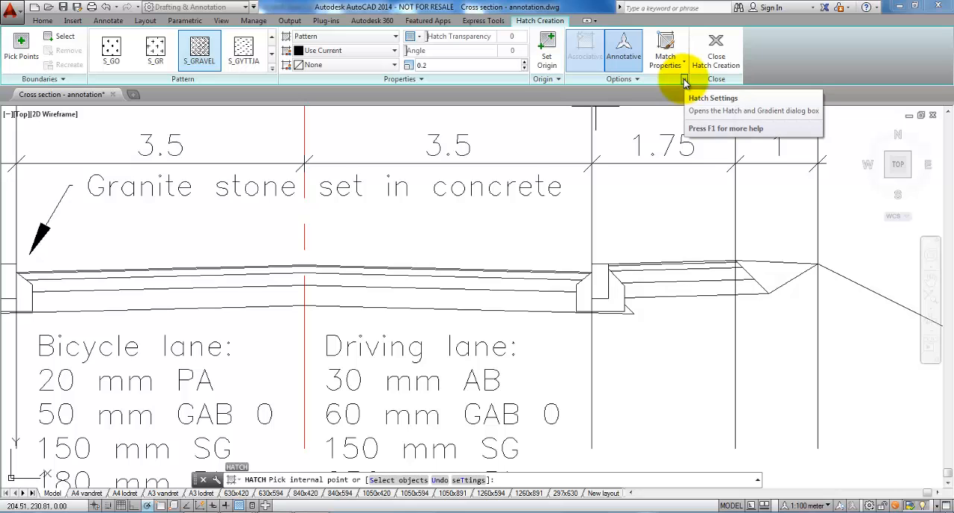
Choose the S_GRAVEL pattern at scale 0.3 with Annotative on and start picking fill points
click(684, 81)
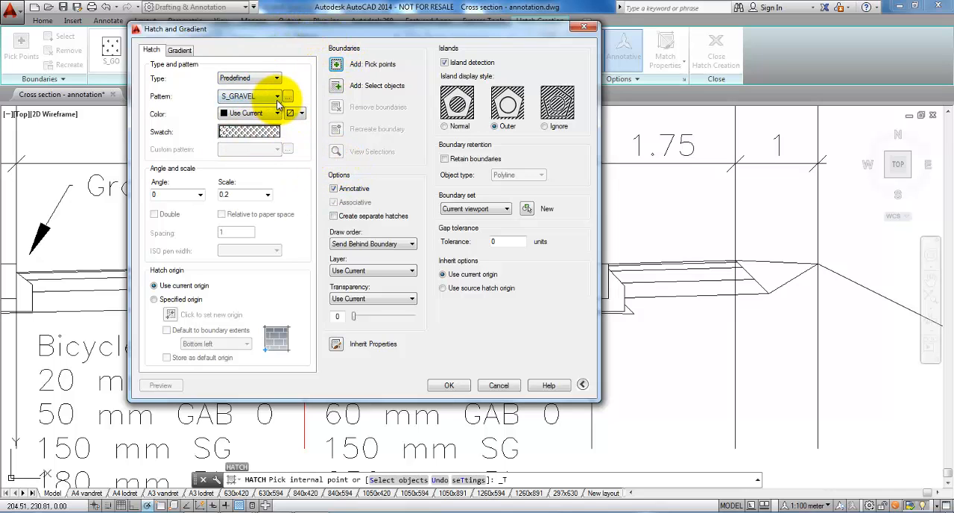
mouse_move(250, 95)
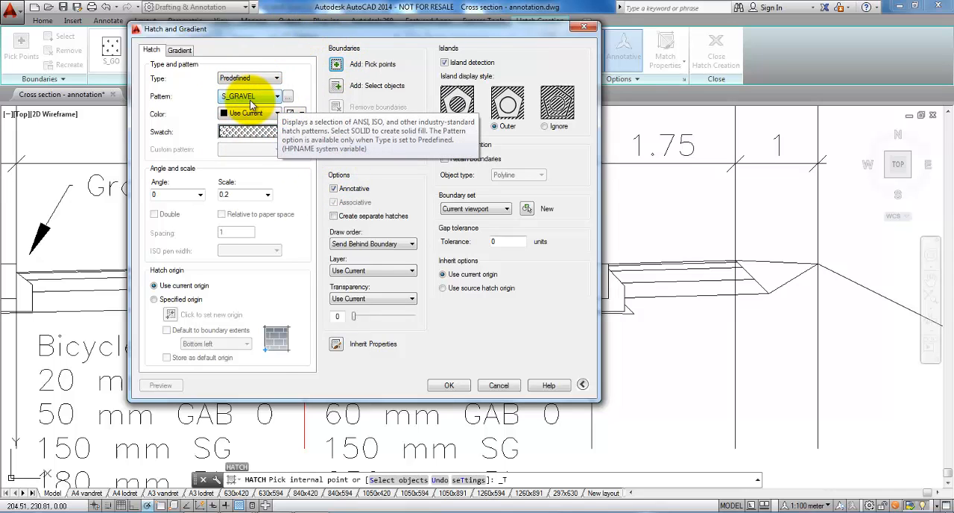
click(274, 95)
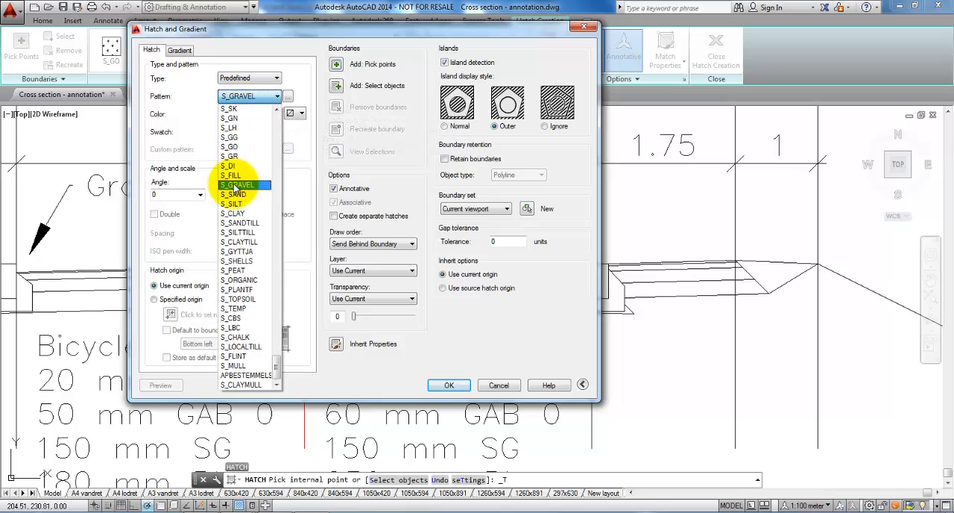
click(237, 184)
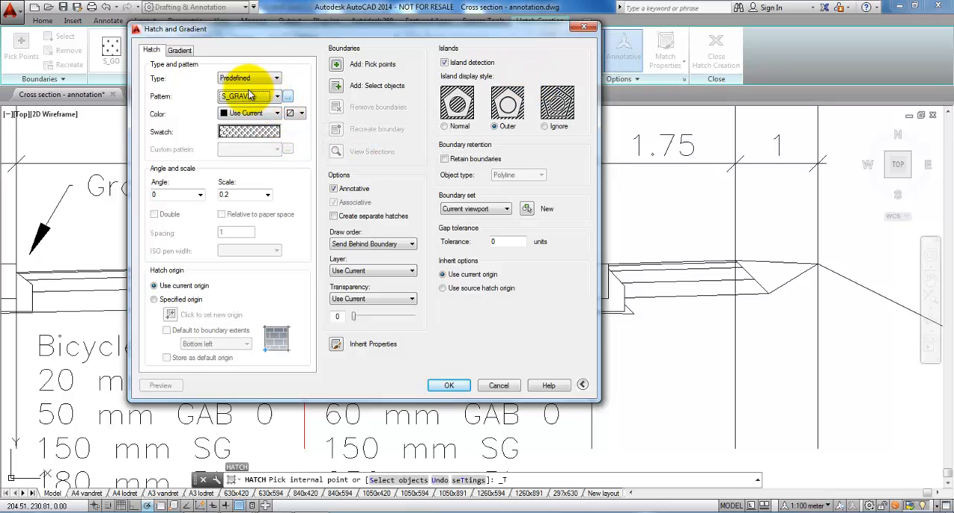
mouse_move(246, 95)
text(0.3)
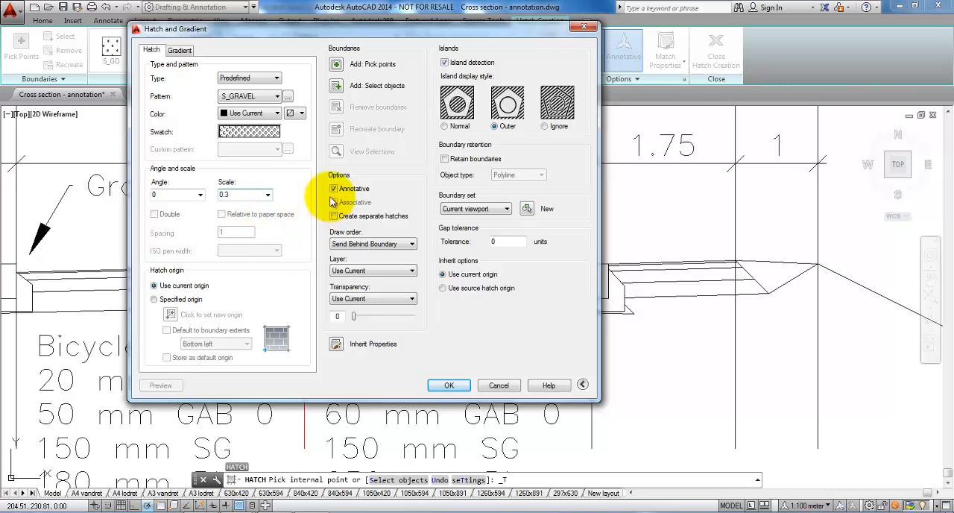
mouse_move(335, 179)
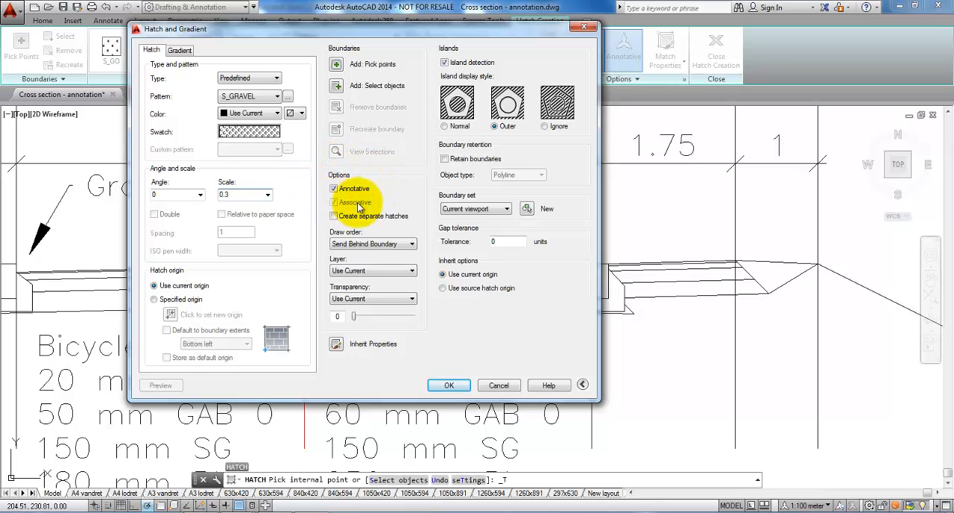
mouse_move(333, 214)
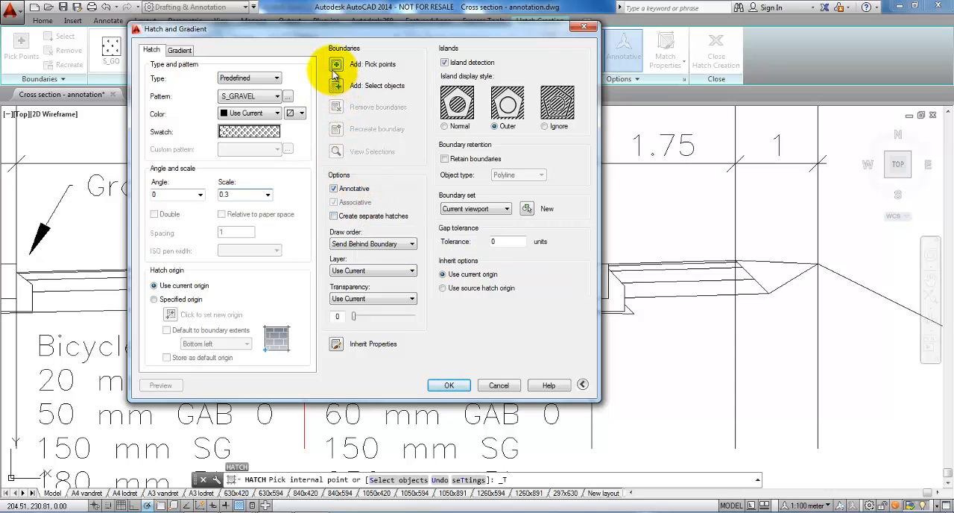
mouse_move(336, 64)
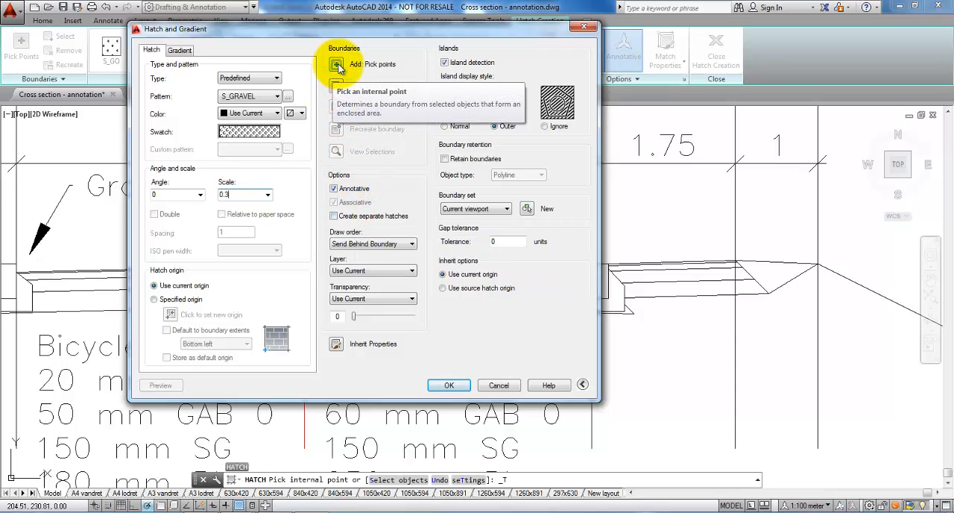
click(336, 64)
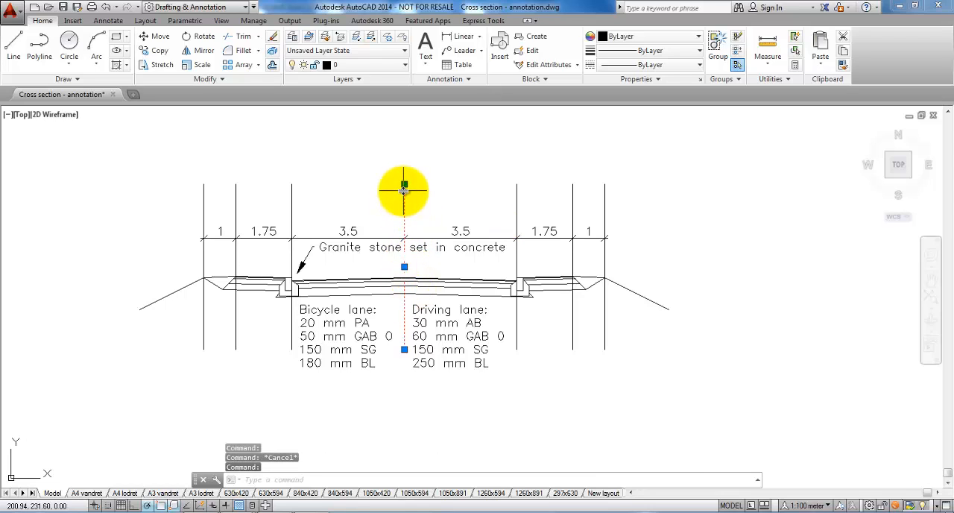
Select the road centre line and bring up the Layer Properties Manager
click(365, 64)
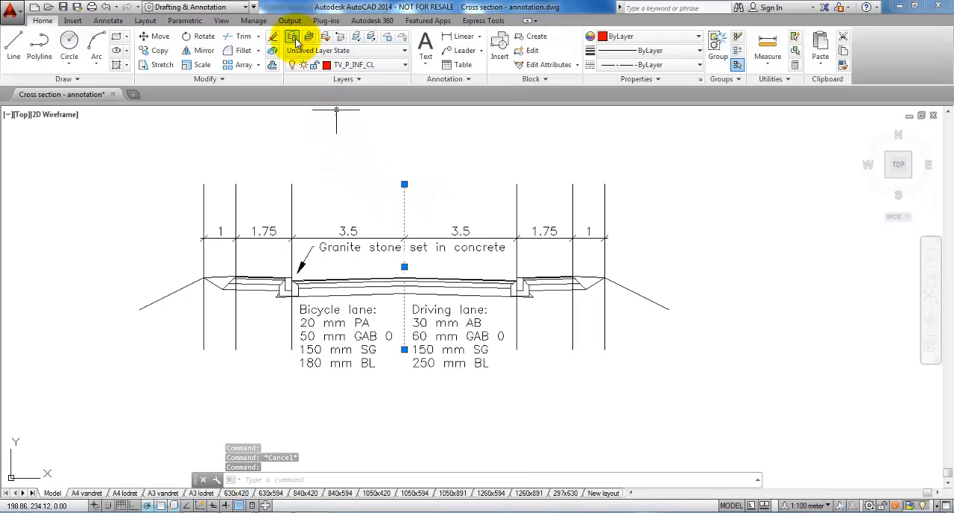
click(292, 35)
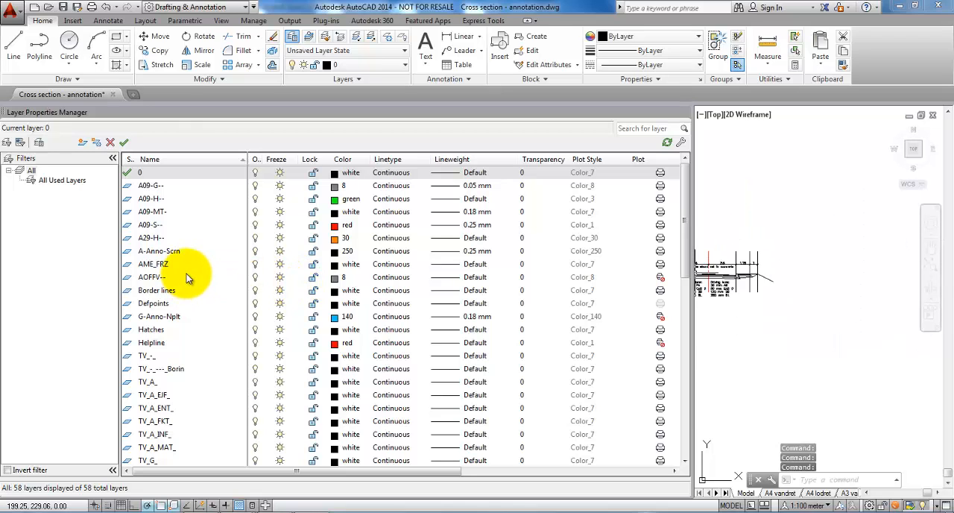
Scroll through the drawing's layer list and select a layer entry
scroll(down, 3)
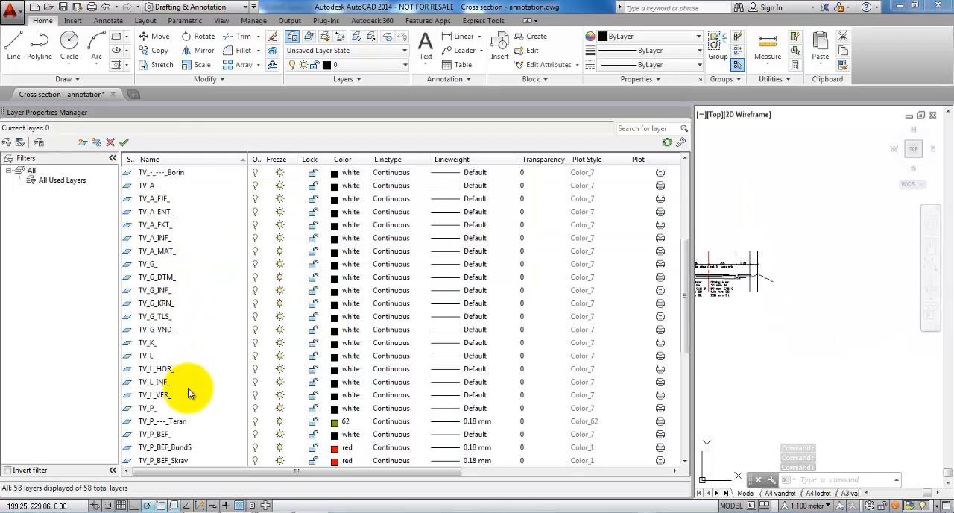
scroll(down, 3)
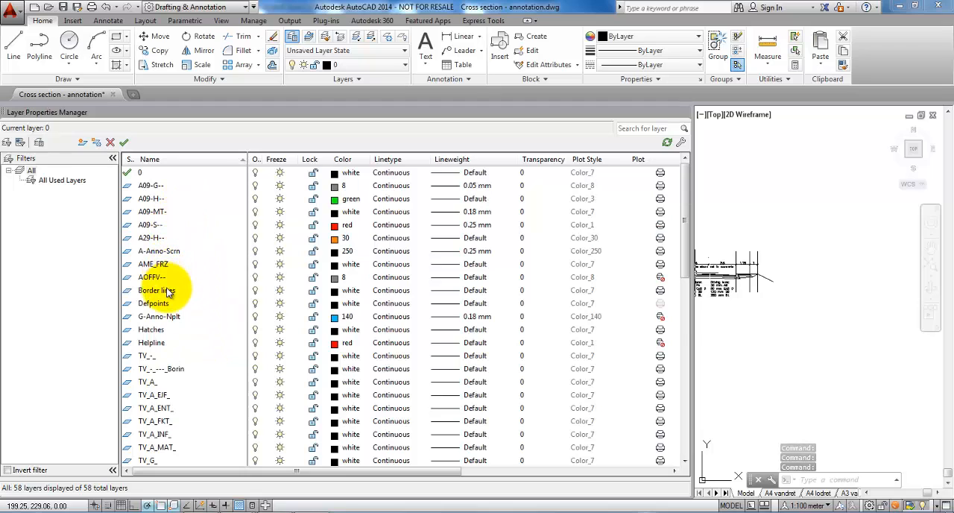
click(156, 289)
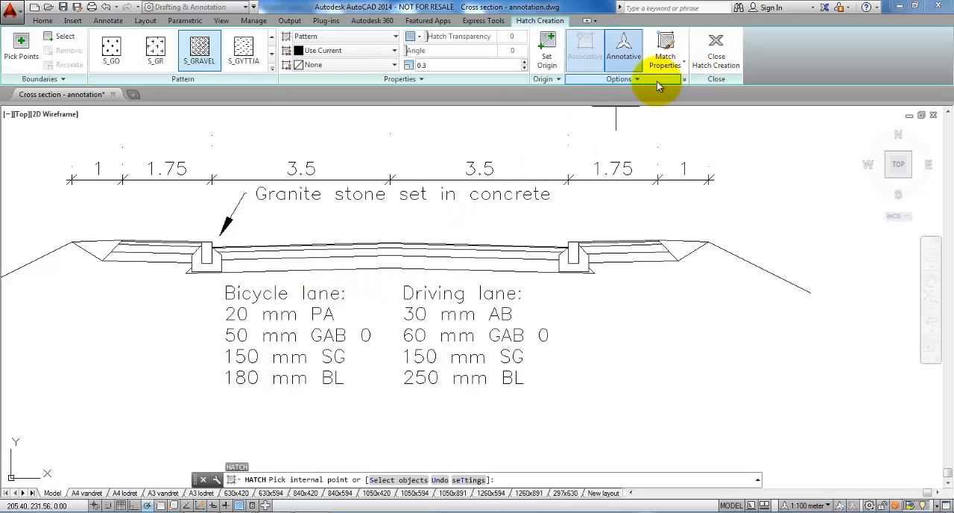
Restart HATCH with S_GRAVEL annotative to fill the pavement courses
click(638, 79)
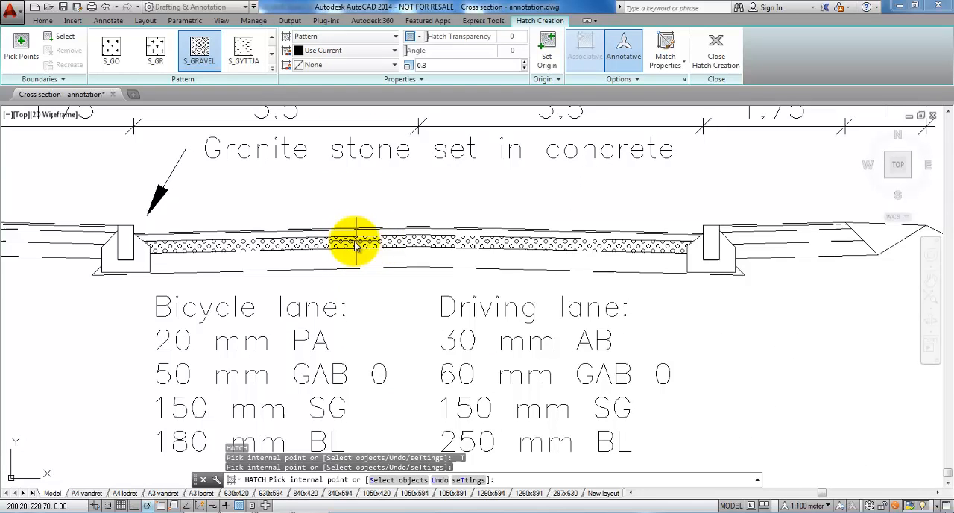
mouse_move(432, 241)
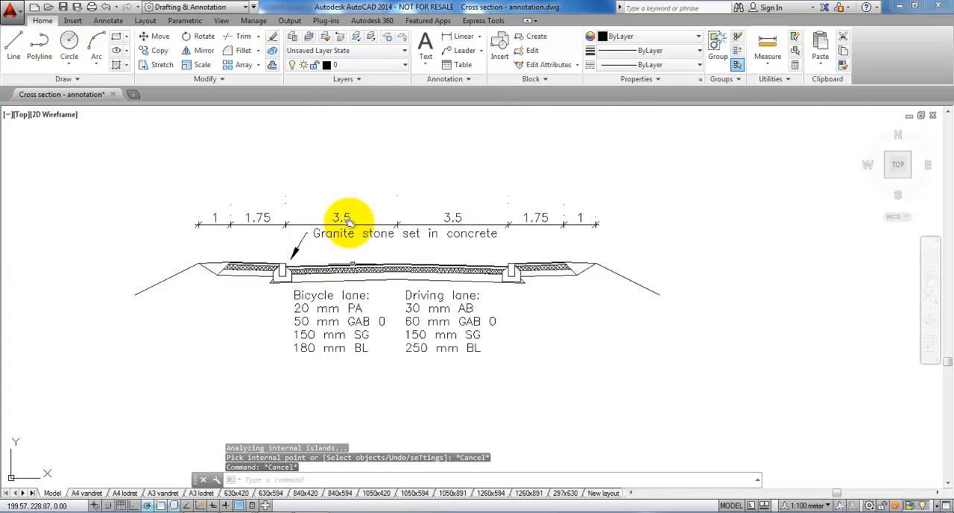
Toggle the visibility of two layers in the Layer Properties Manager
click(292, 37)
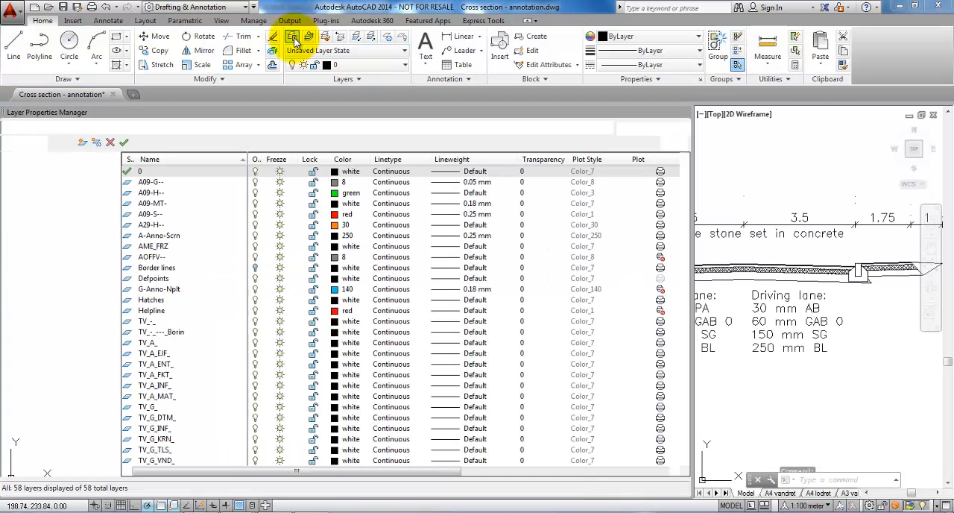
click(294, 39)
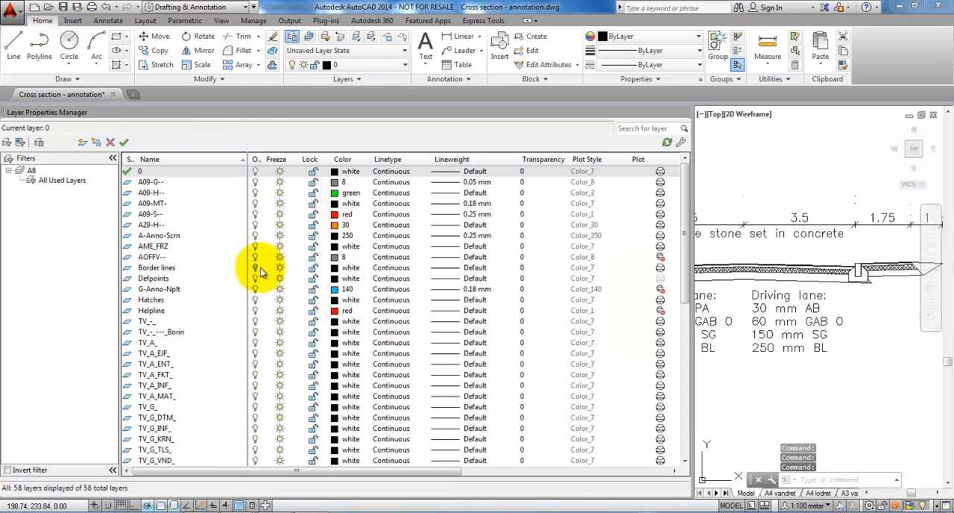
scroll(down, 3)
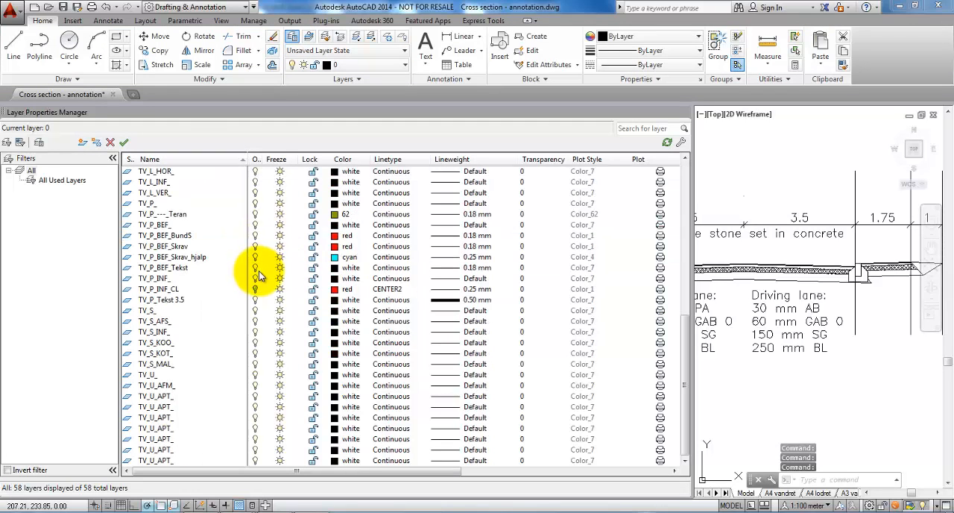
click(158, 289)
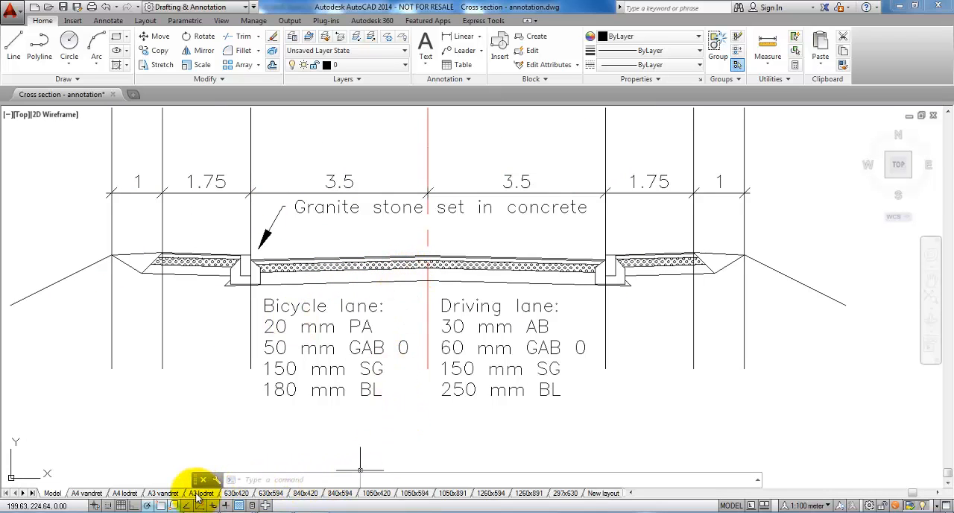
click(162, 492)
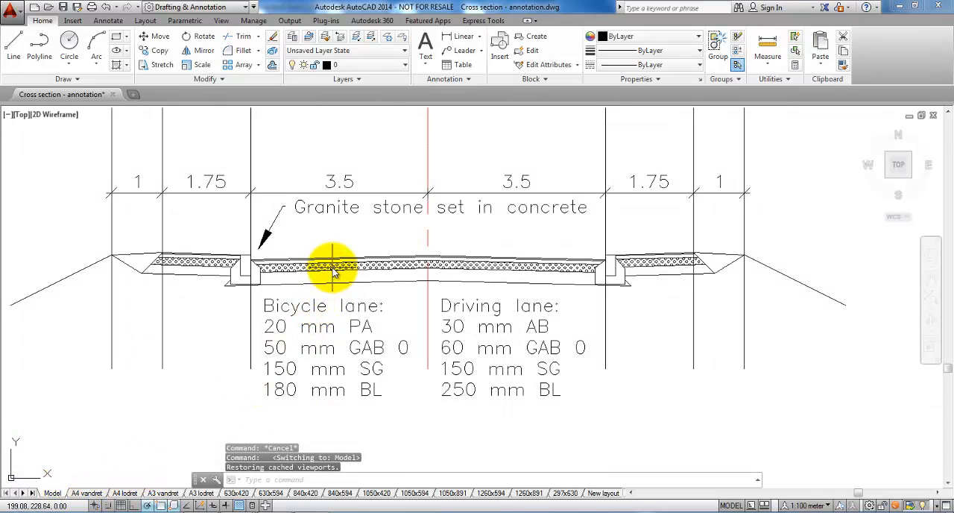
Add a 1:50 meter annotative scale to the gravel hatch alongside 1:100
right_click(334, 268)
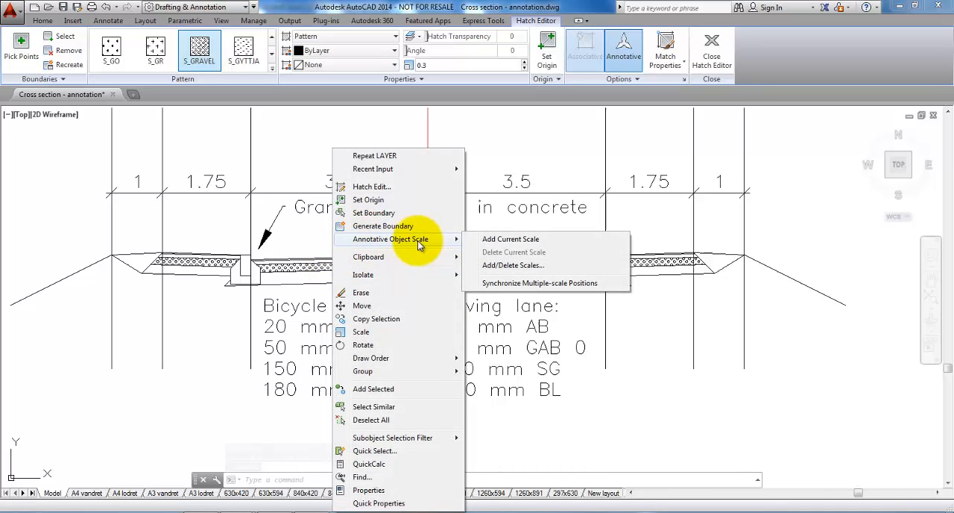
mouse_move(511, 266)
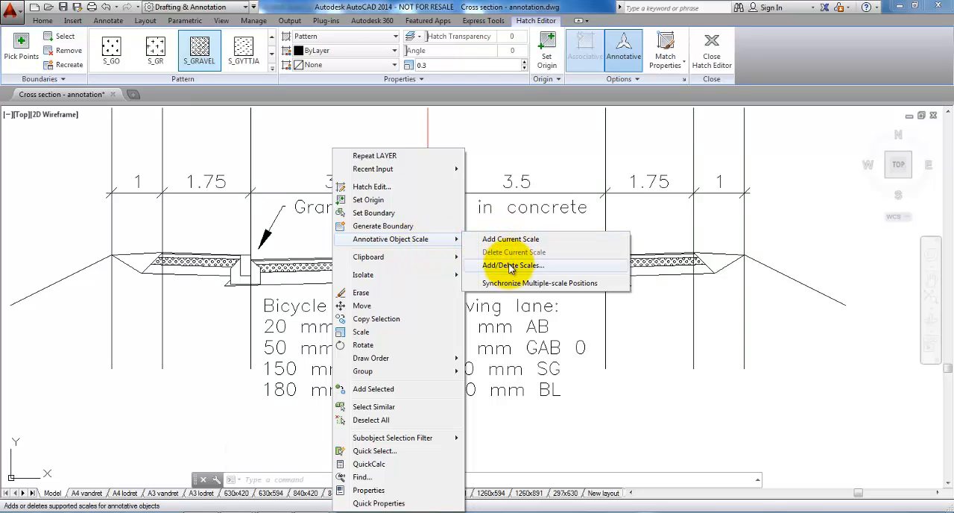
click(512, 265)
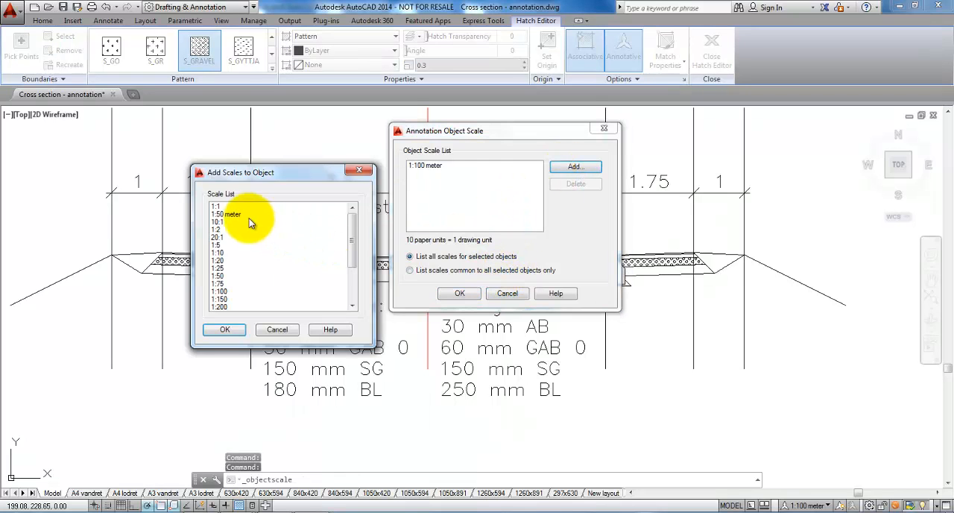
click(226, 214)
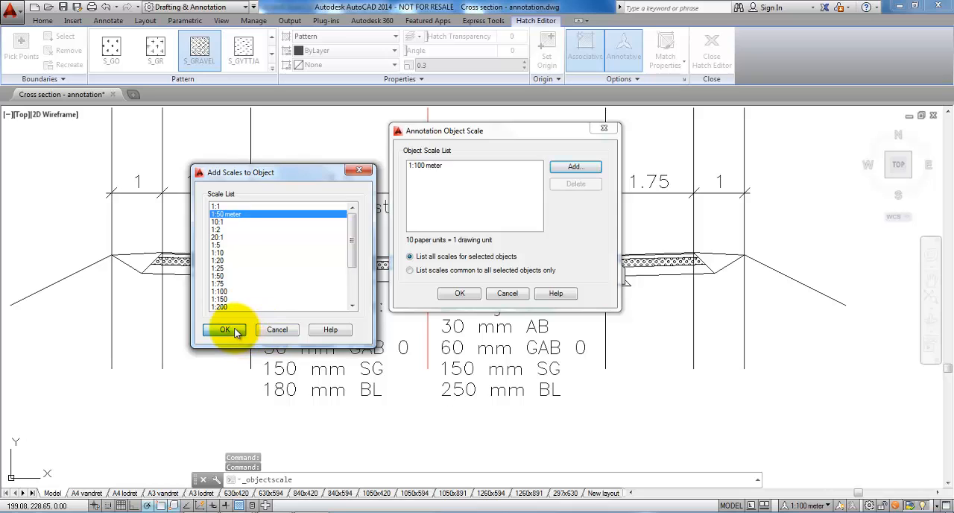
click(224, 330)
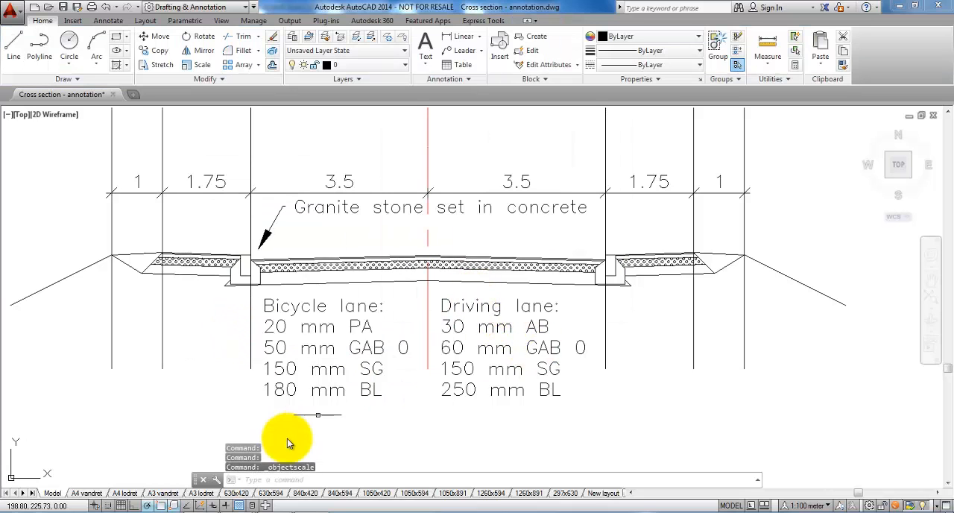
Switch to the A3 vandret layout and inspect both scaled cross-section viewports
click(162, 492)
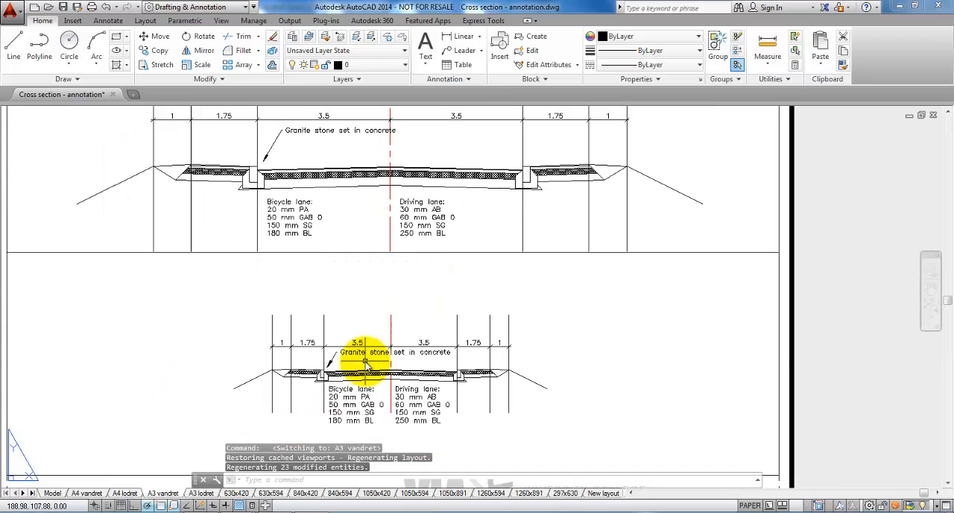
mouse_move(529, 156)
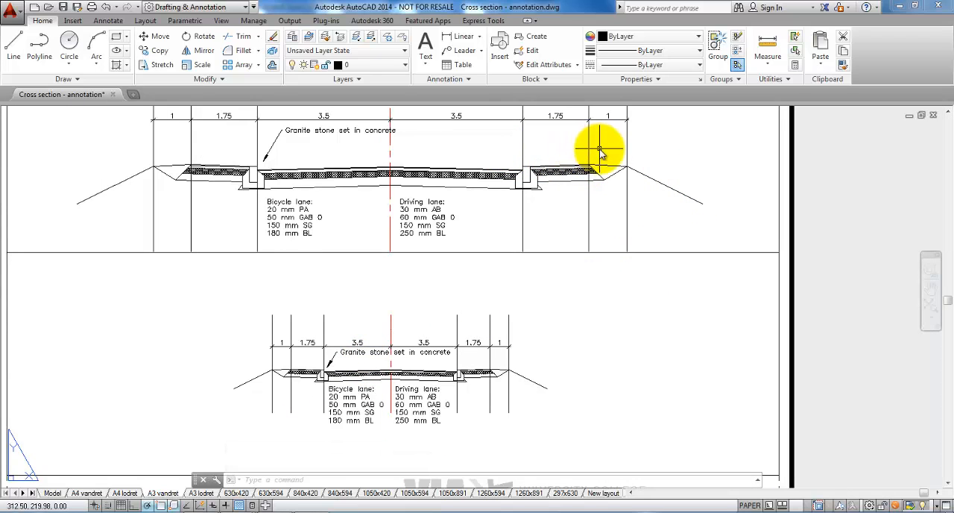
scroll(down, 3)
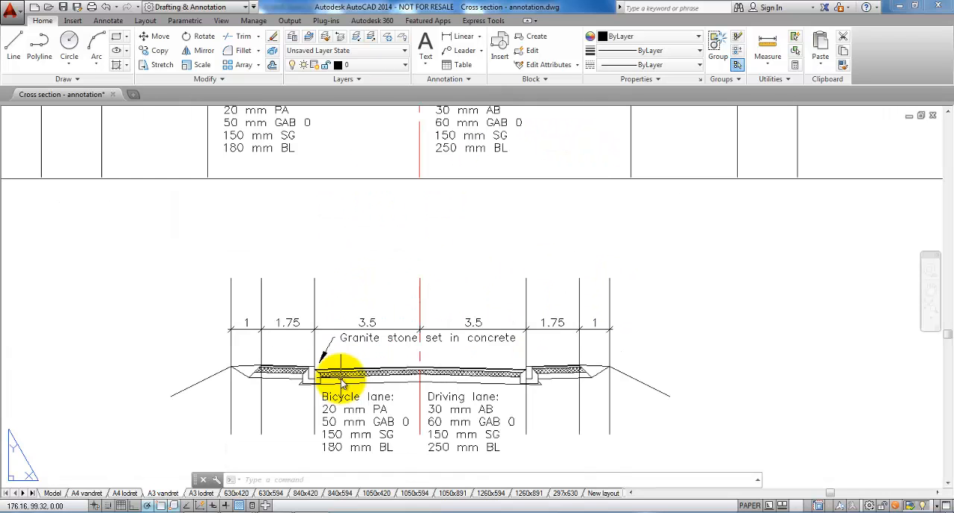